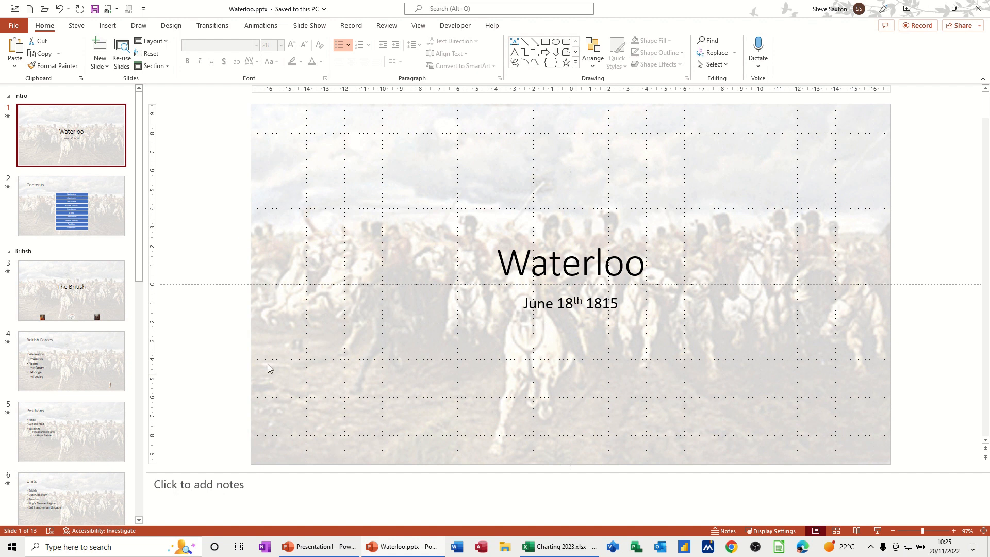
pyautogui.moveTo(282, 238)
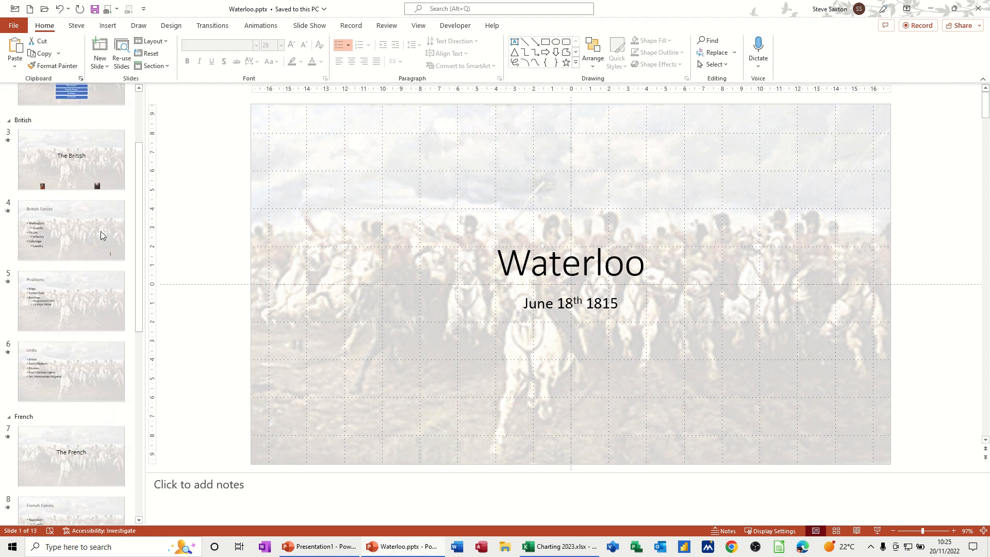
# Step: Review the Waterloo Casualties chart on slide 11, then show slide 12 with the battle video
pyautogui.scroll(-3)
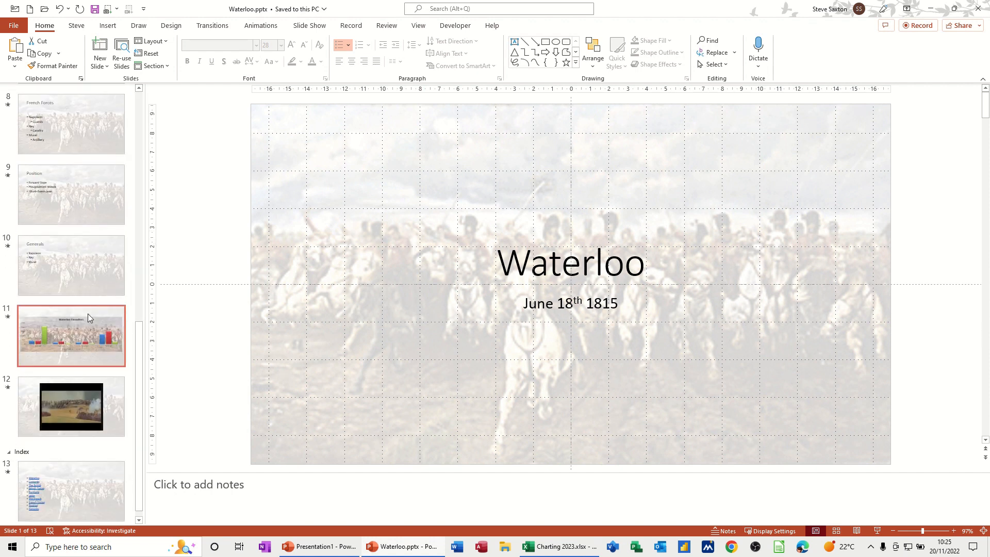
pyautogui.click(71, 335)
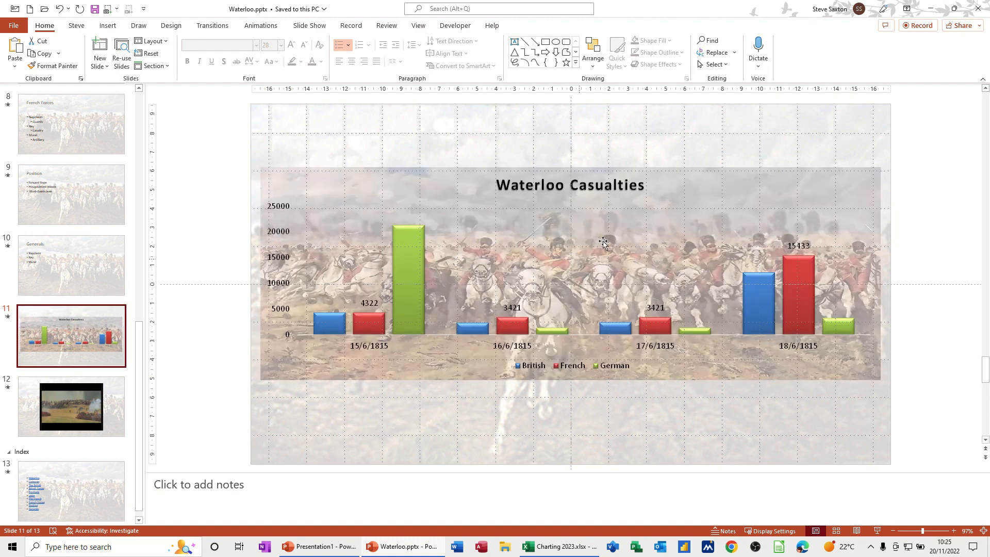
pyautogui.click(603, 243)
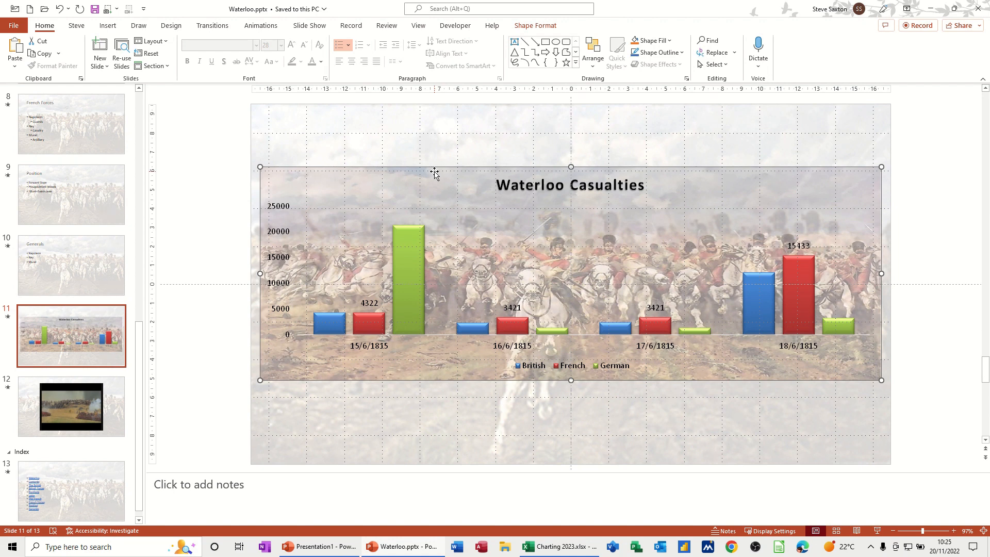
pyautogui.click(71, 406)
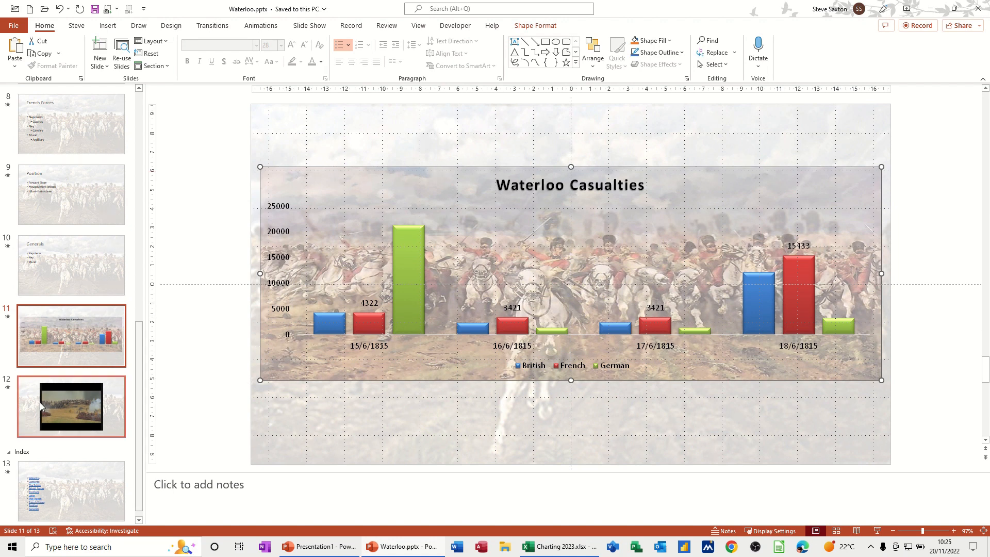
pyautogui.click(71, 407)
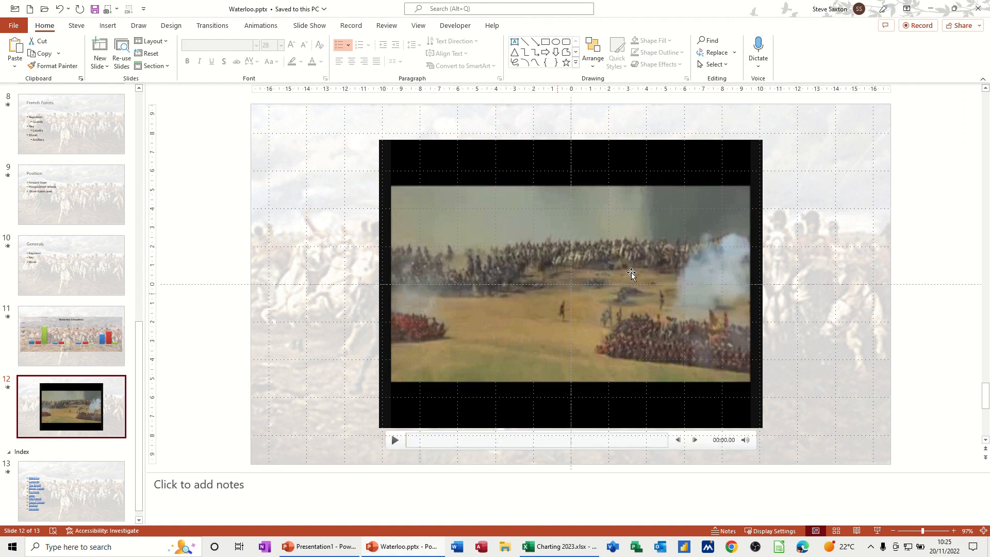
pyautogui.moveTo(508, 246)
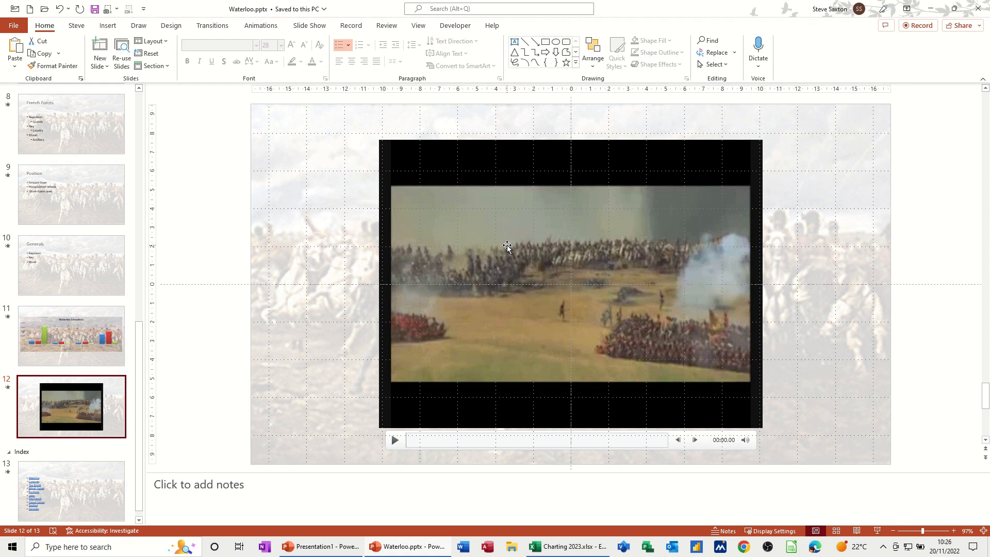
pyautogui.moveTo(481, 241)
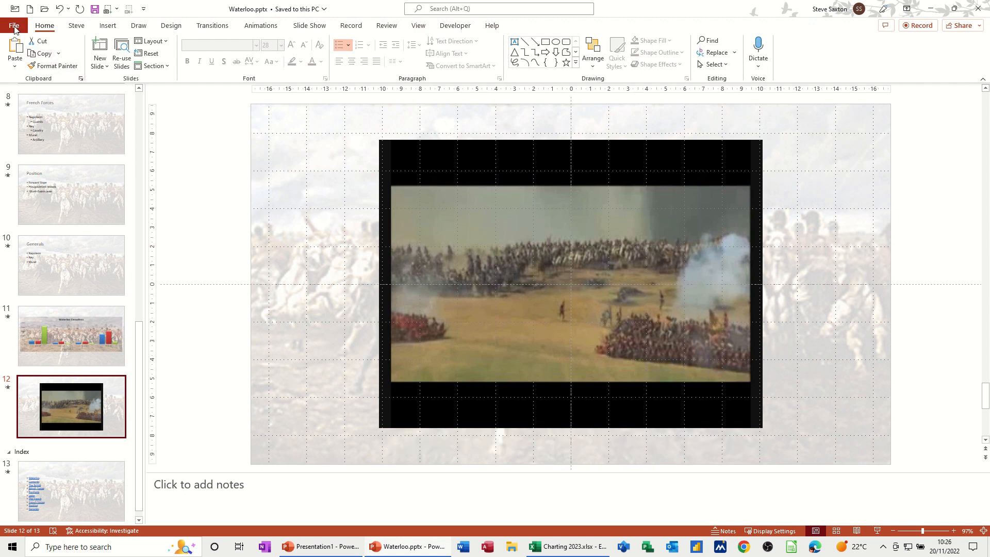
# Step: Go to File > Export and choose Package Presentation for CD
pyautogui.click(13, 9)
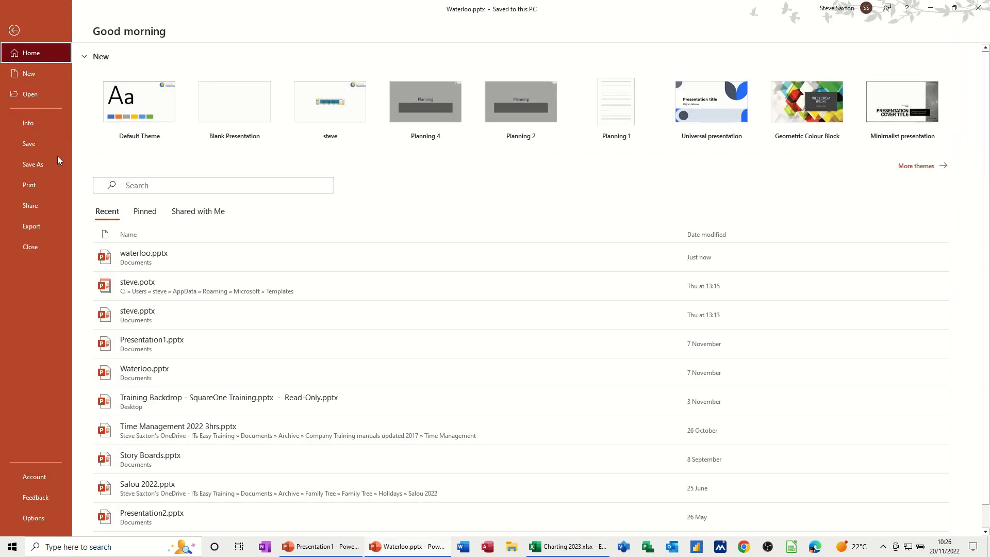
pyautogui.click(31, 225)
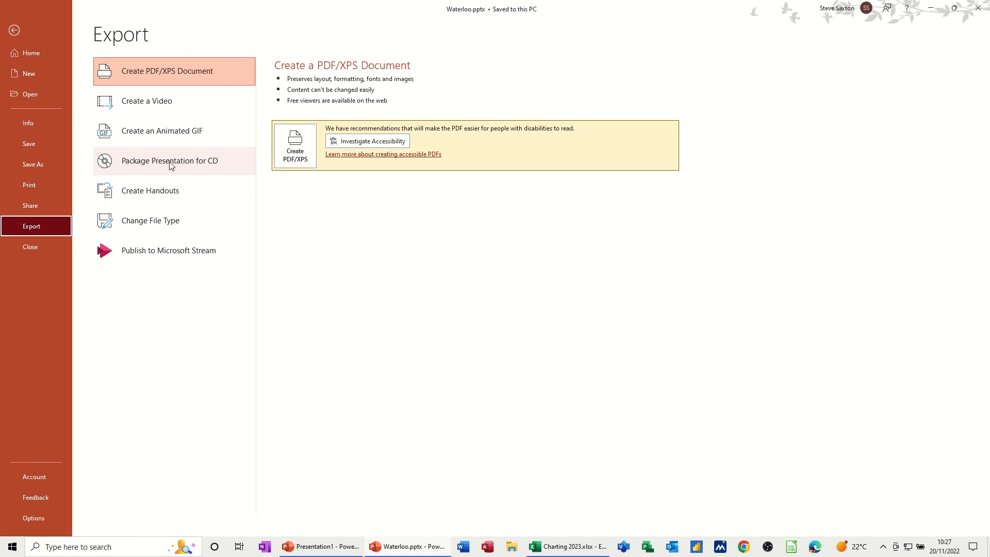
pyautogui.moveTo(201, 167)
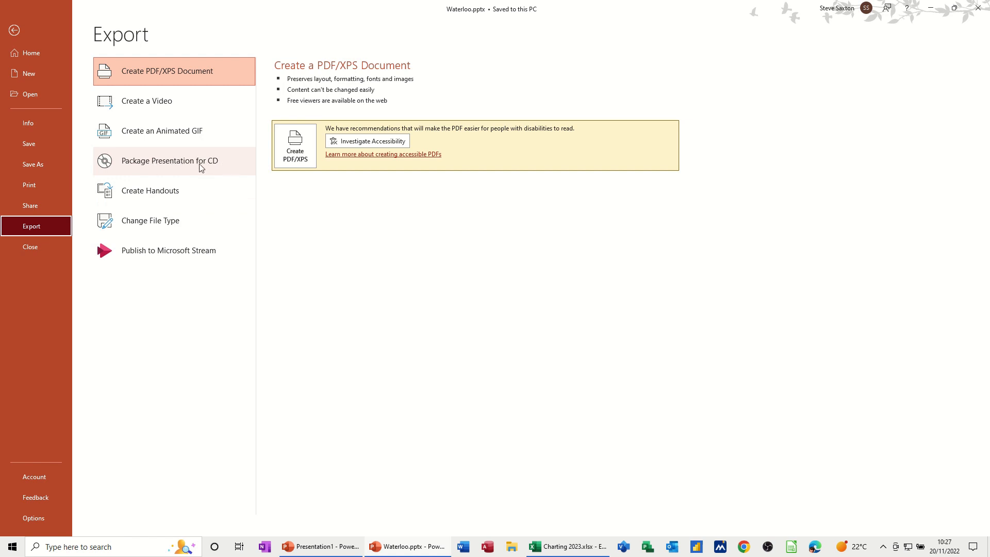
pyautogui.moveTo(206, 167)
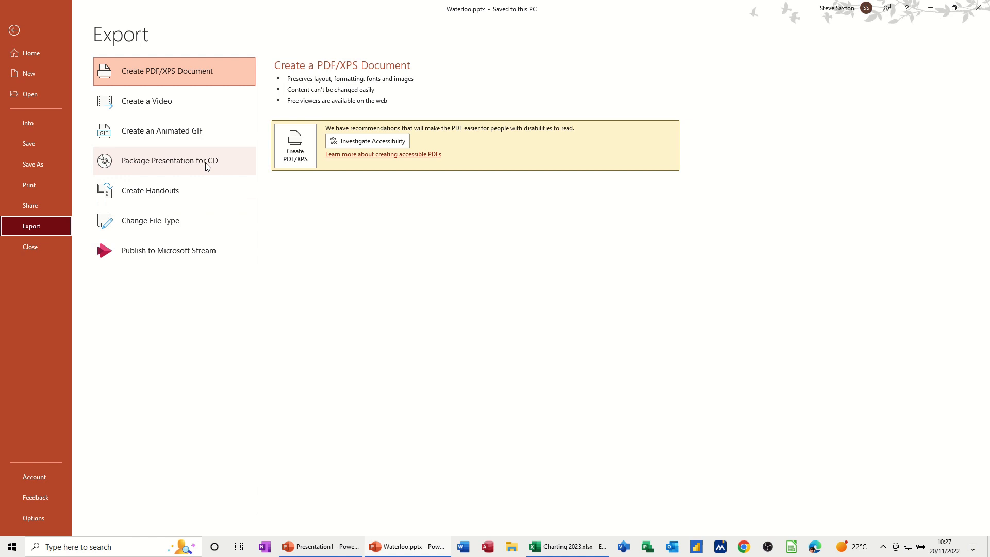
pyautogui.click(173, 161)
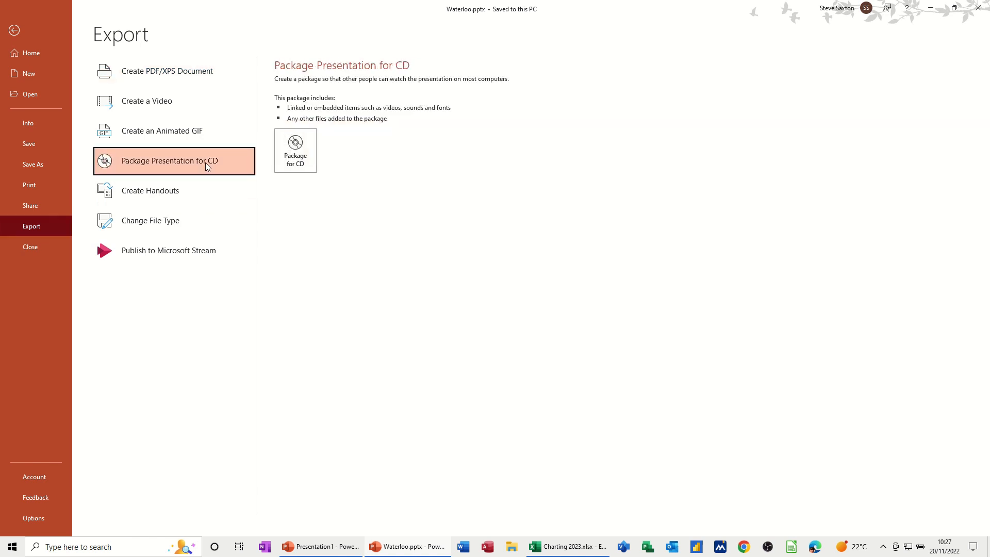
pyautogui.moveTo(290, 88)
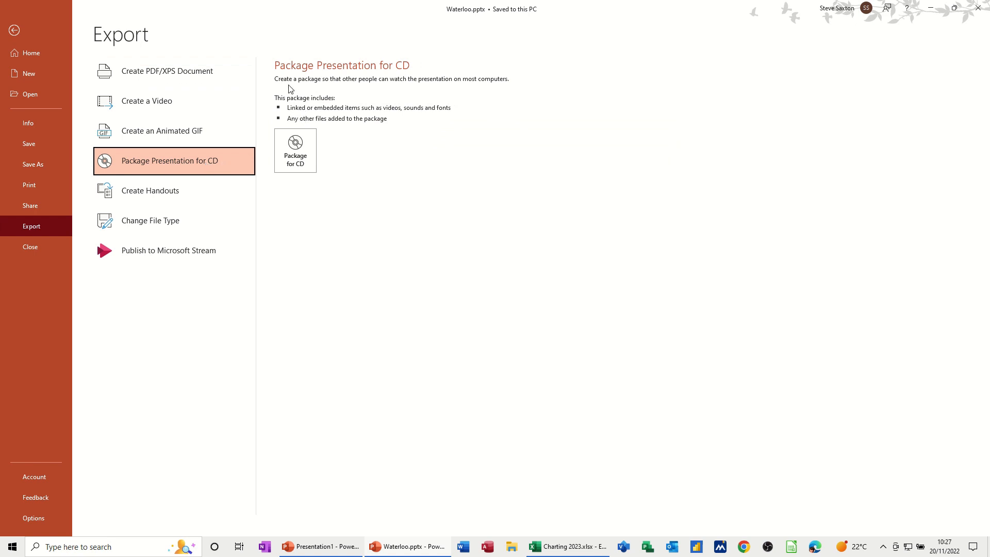
pyautogui.moveTo(382, 88)
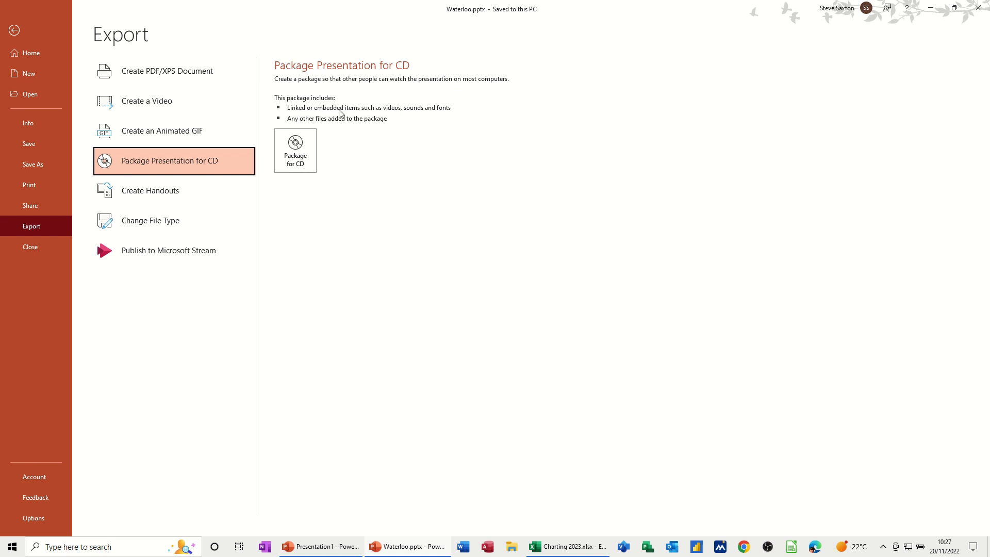
pyautogui.moveTo(384, 118)
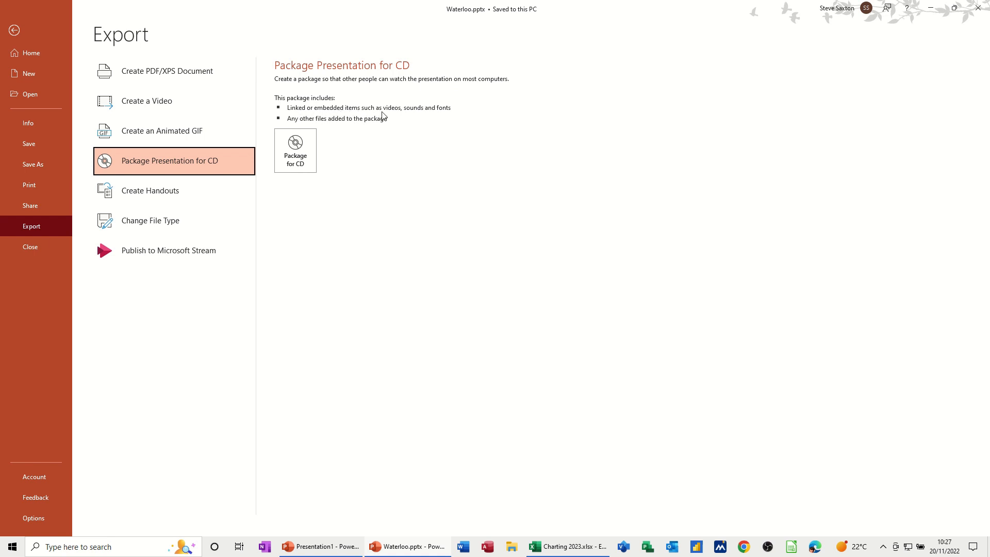
pyautogui.moveTo(466, 119)
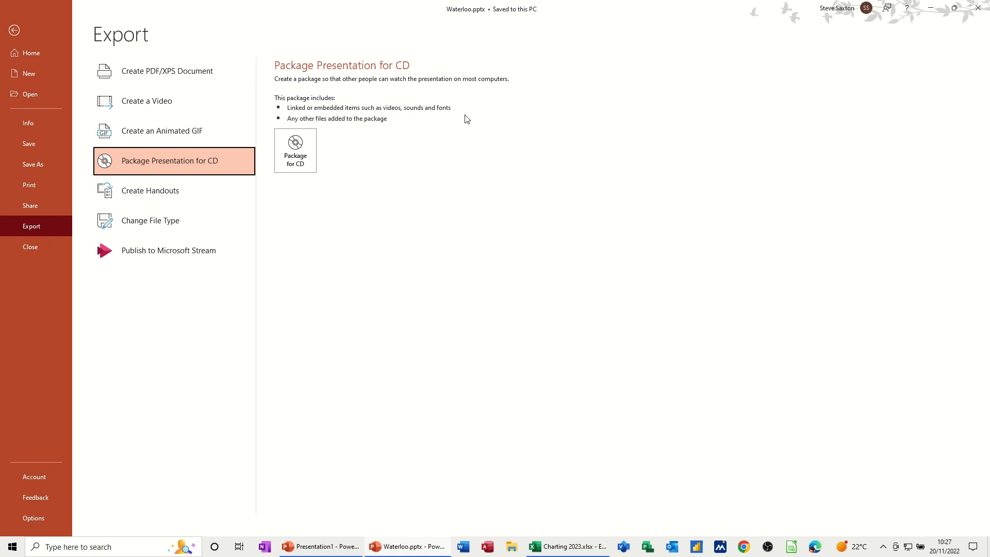
pyautogui.moveTo(315, 75)
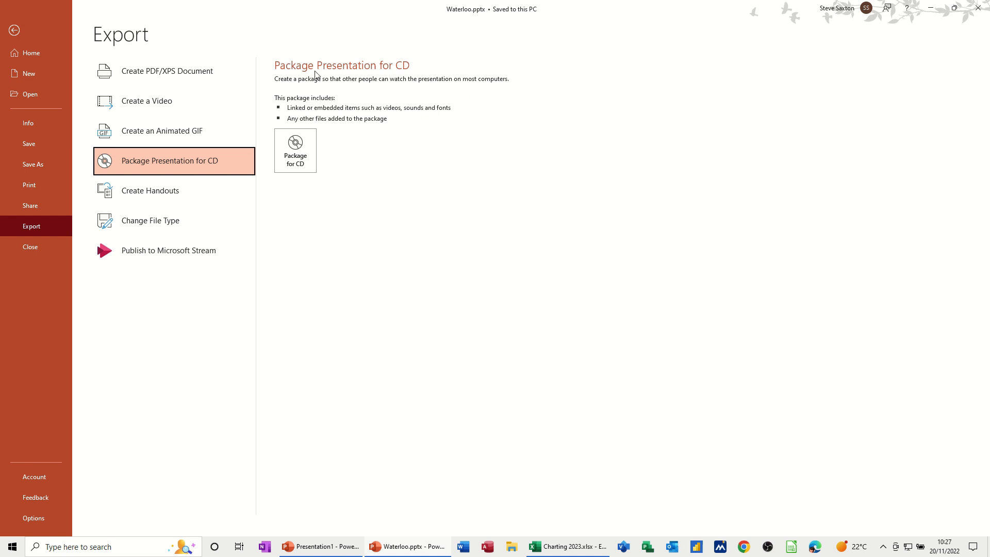
pyautogui.moveTo(310, 159)
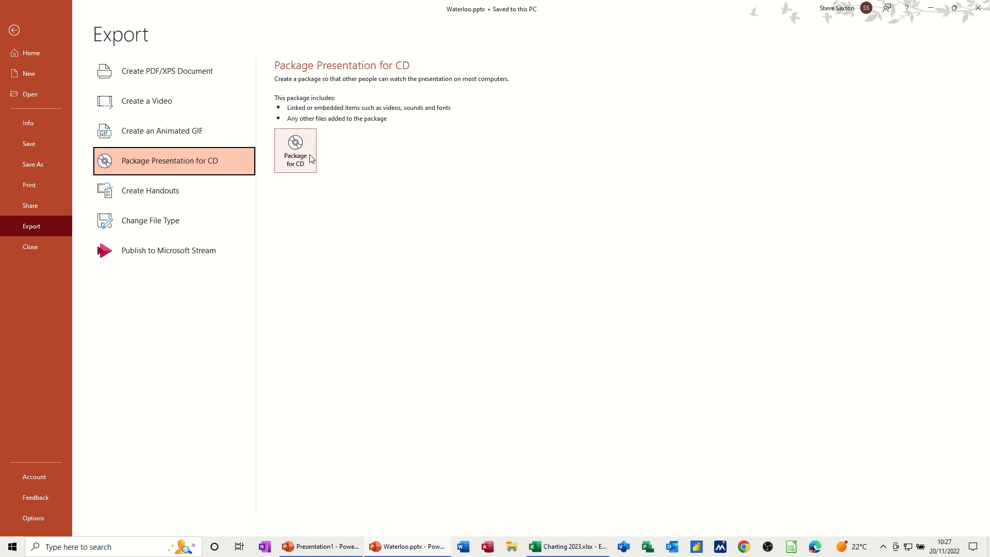
# Step: Start Package for CD for waterloo.pptx and name the CD Steve
pyautogui.click(295, 147)
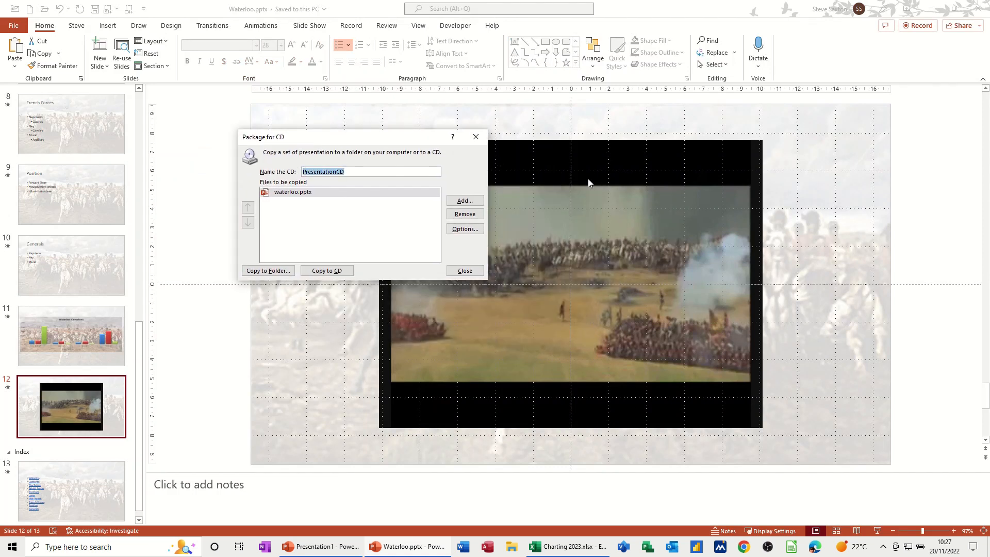
pyautogui.write('Steve')
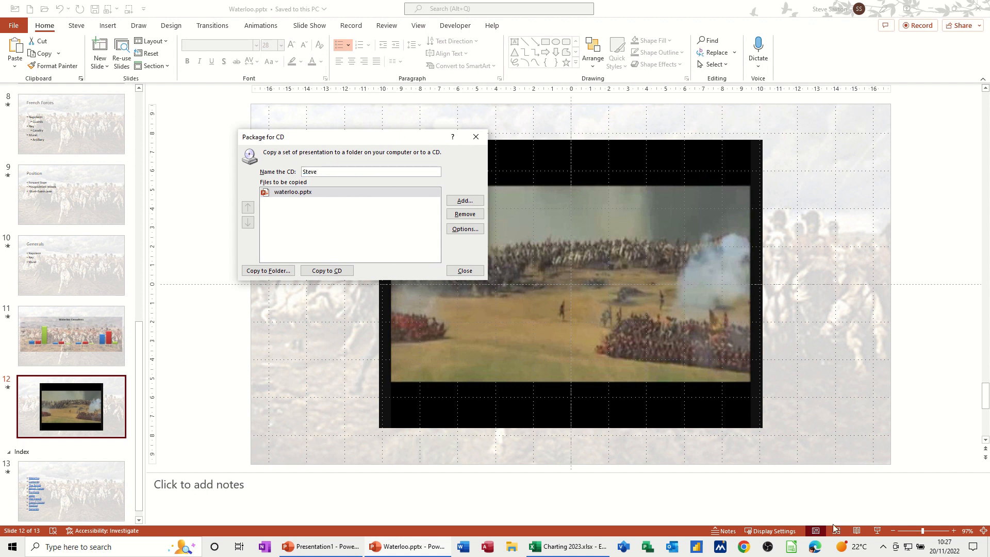
pyautogui.moveTo(63, 267)
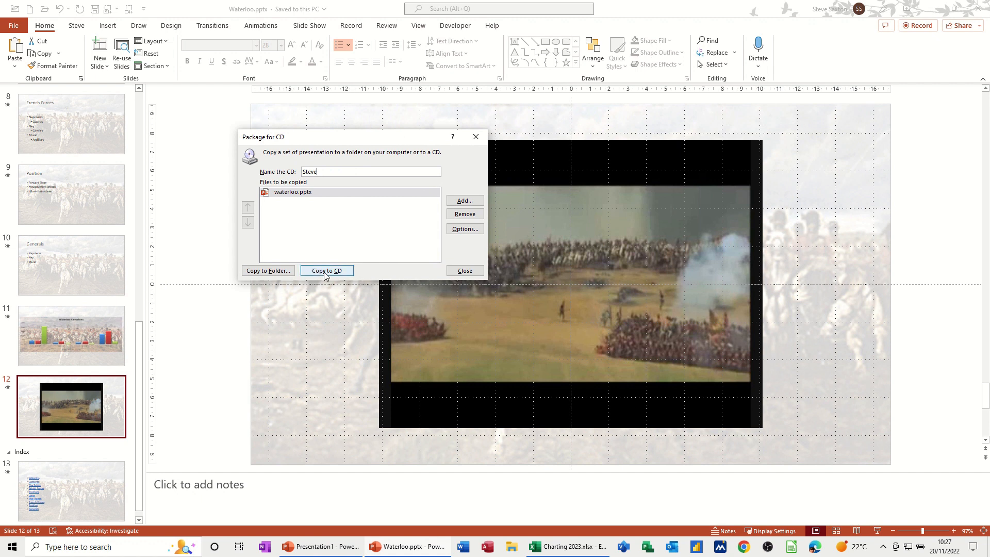
pyautogui.moveTo(345, 274)
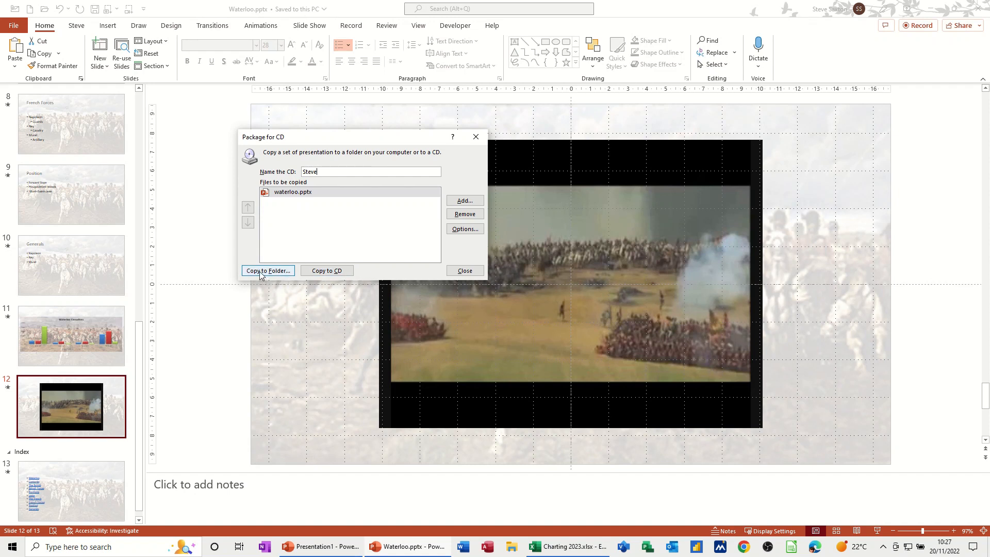
# Step: Copy the package to a new Steve1 folder on the Desktop
pyautogui.click(267, 270)
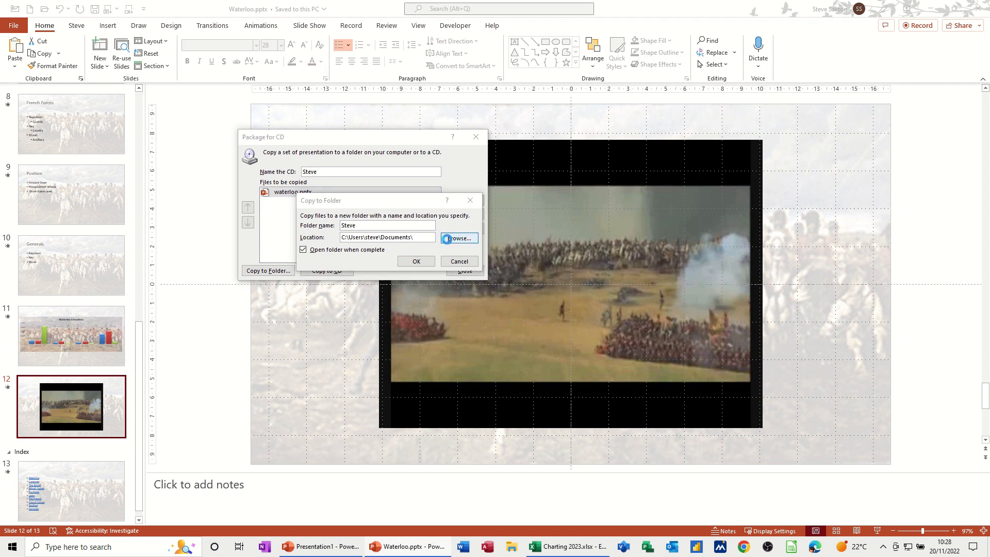
pyautogui.click(457, 239)
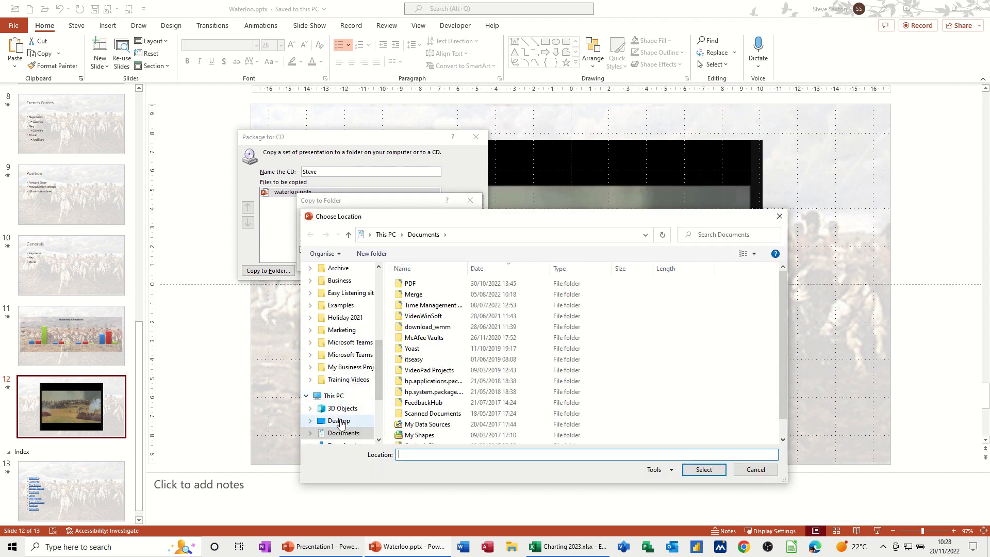
pyautogui.click(339, 420)
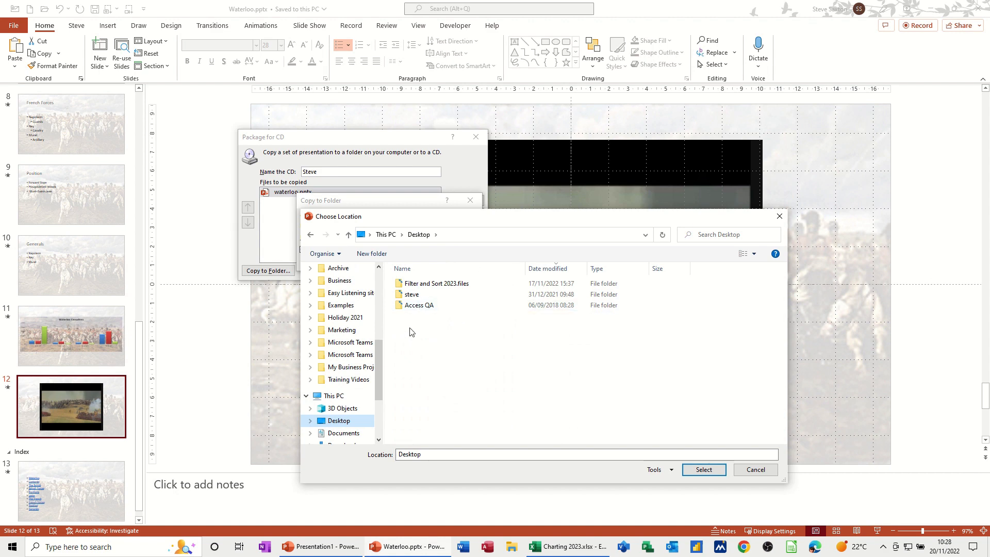
pyautogui.moveTo(699, 479)
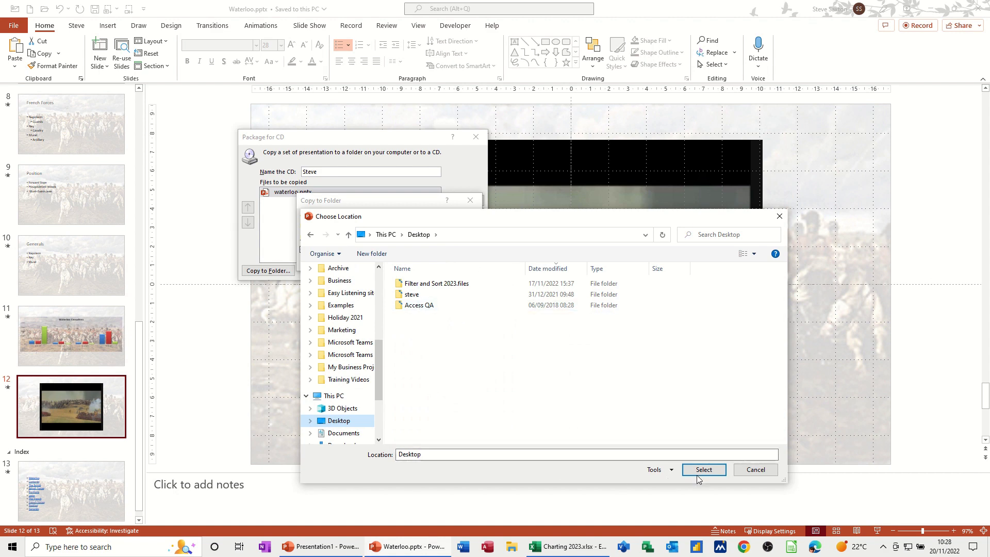
pyautogui.click(702, 470)
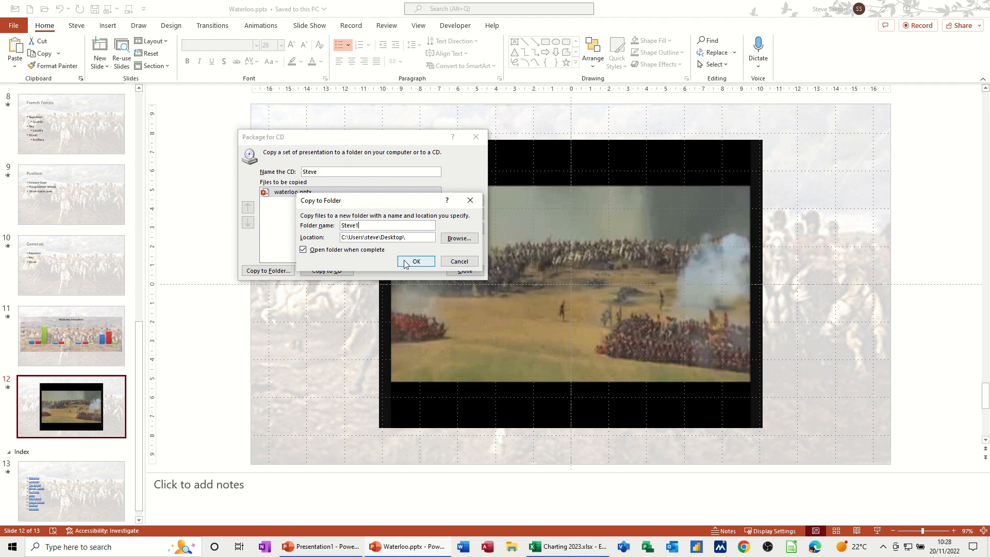
pyautogui.click(415, 261)
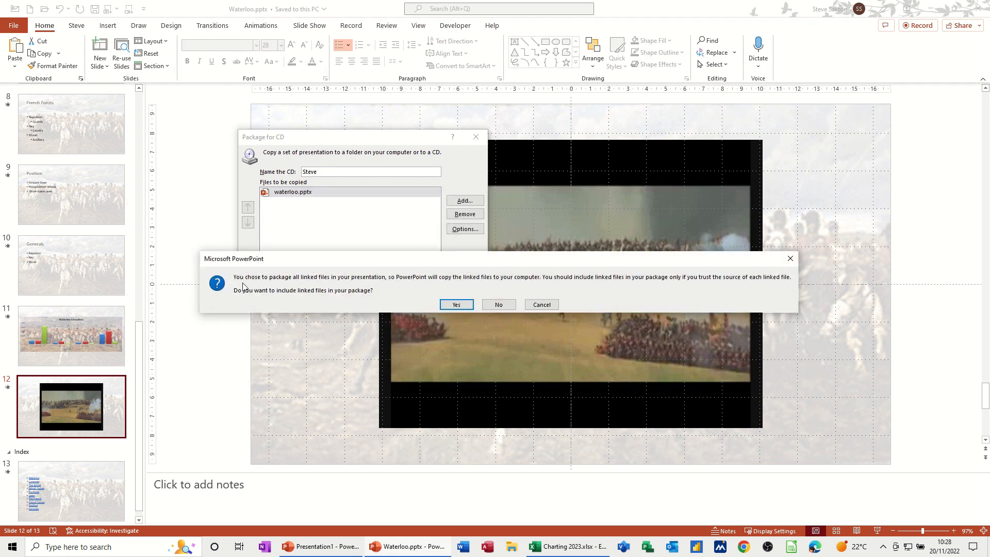
pyautogui.moveTo(264, 285)
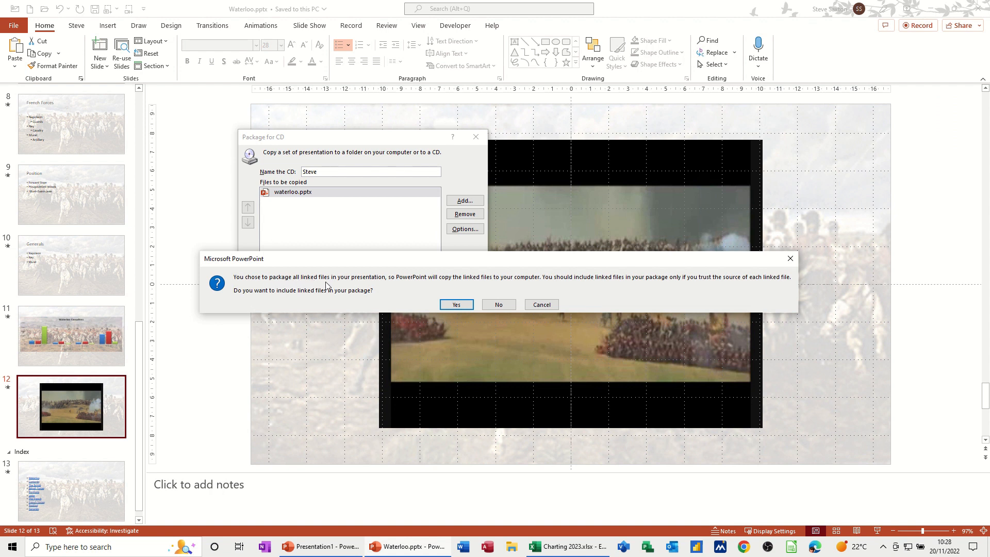
pyautogui.moveTo(410, 285)
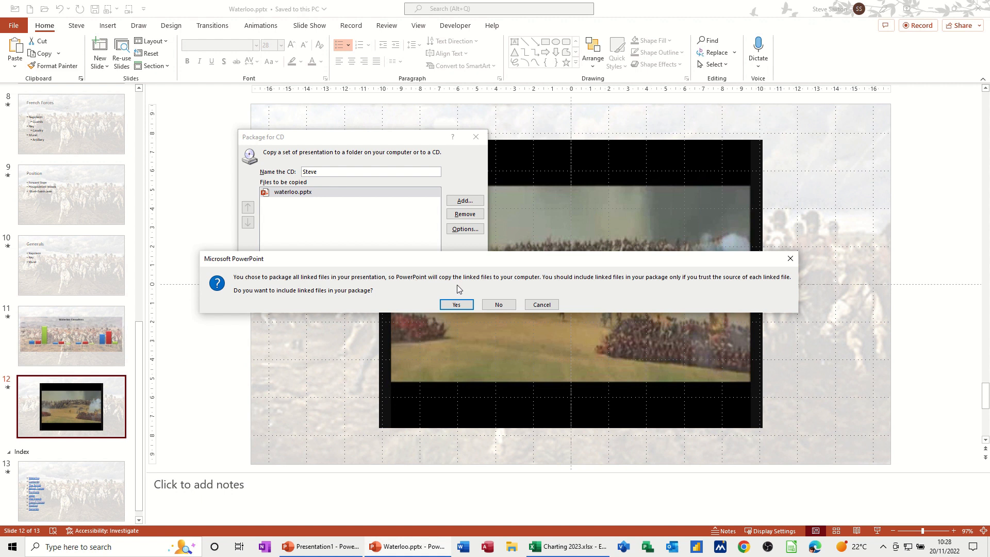
pyautogui.moveTo(580, 290)
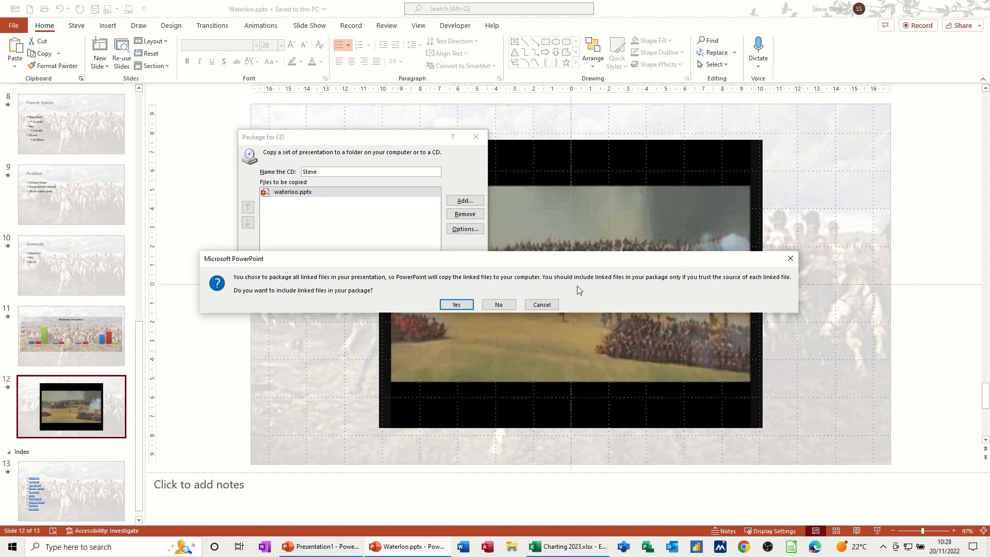
pyautogui.moveTo(600, 281)
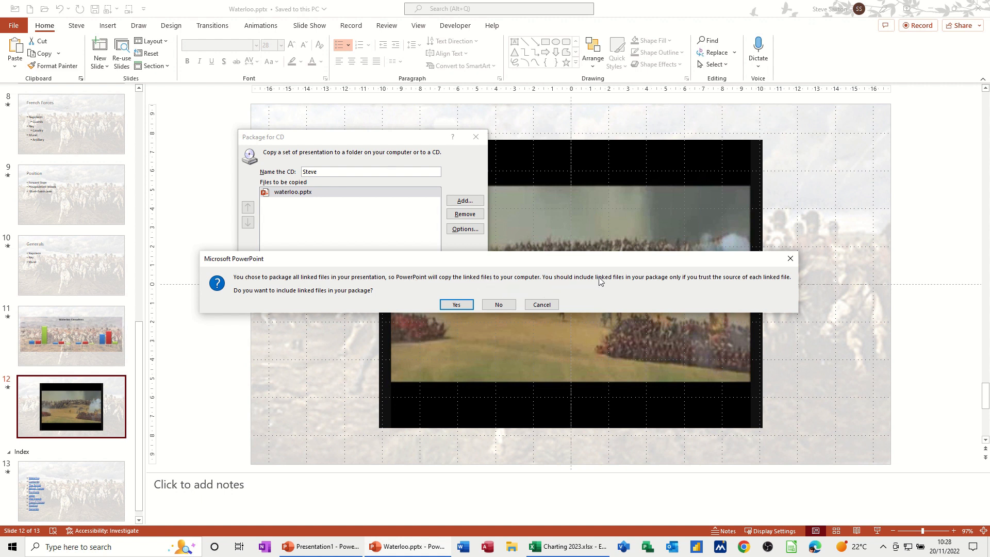
pyautogui.moveTo(739, 292)
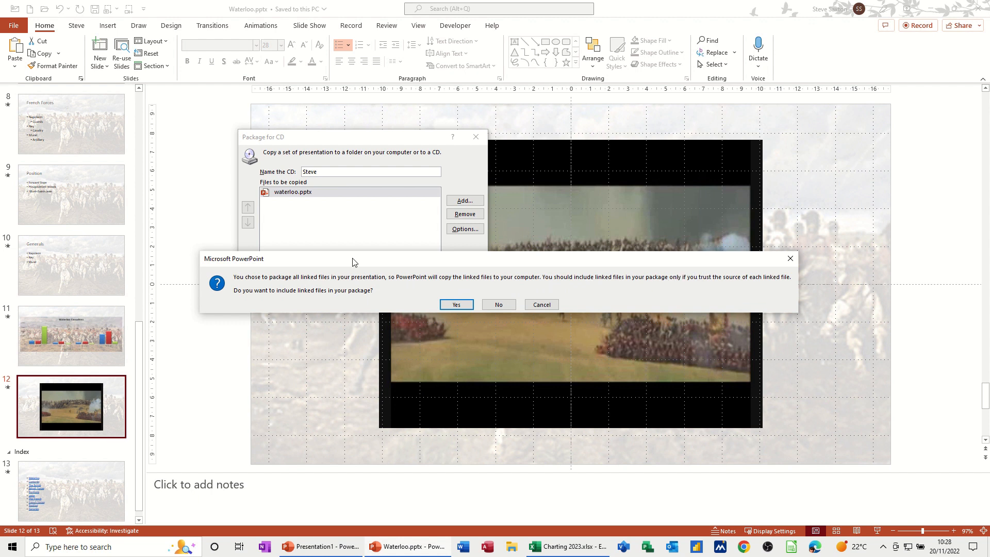
pyautogui.moveTo(257, 297)
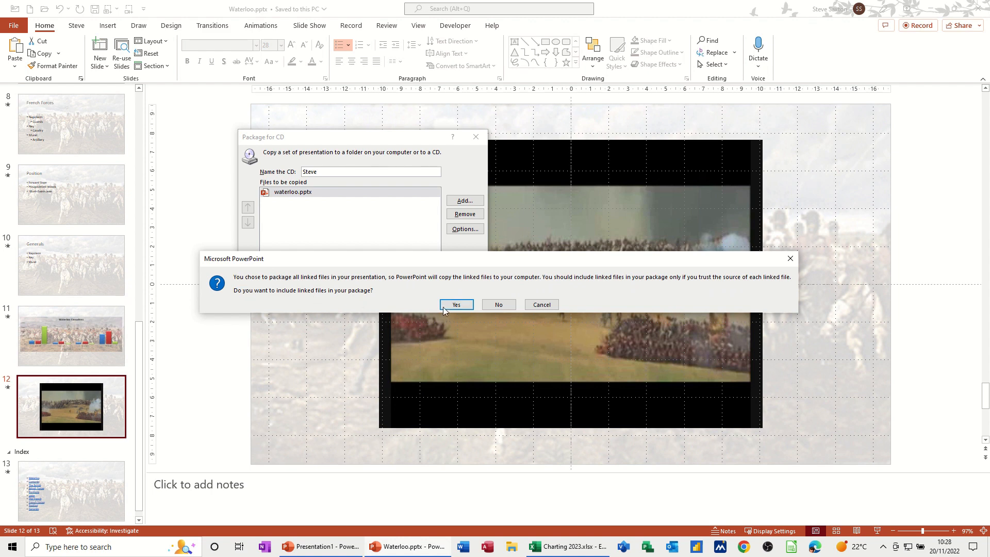
# Step: Answer Yes to include linked files so the package is copied
pyautogui.click(455, 304)
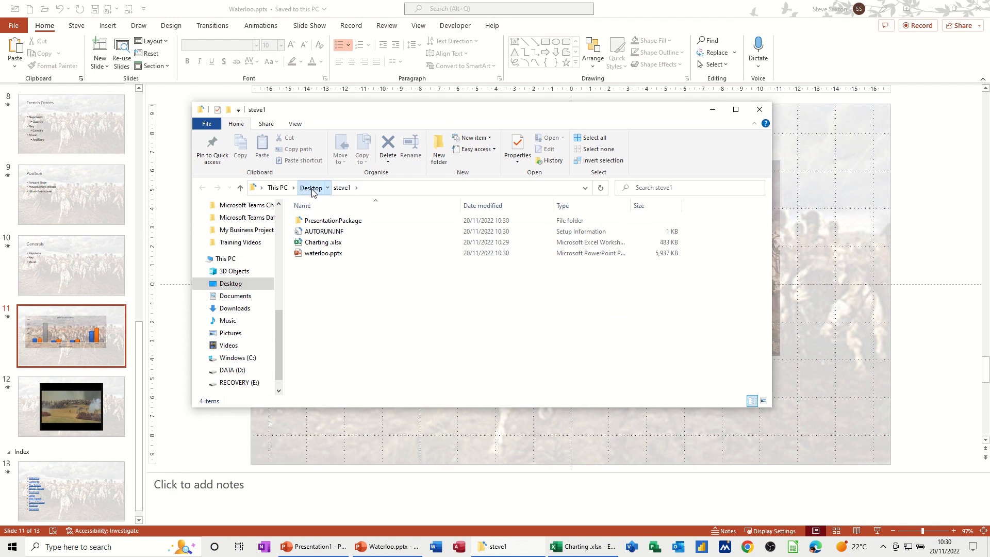
# Step: Inspect the steve1 folder's waterloo.pptx, Charting.xlsx and AUTORUN.INF, and look inside PresentationPackage
pyautogui.click(311, 187)
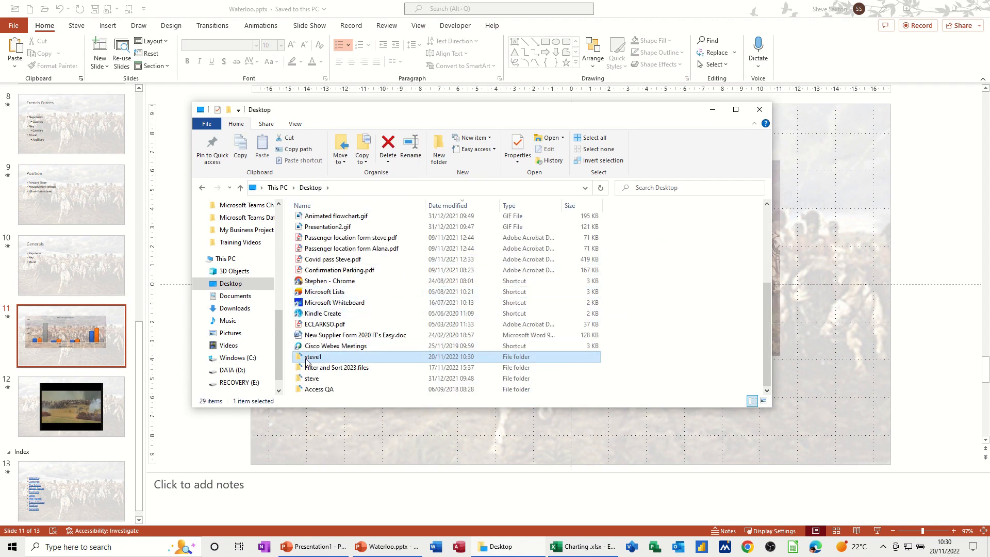
pyautogui.doubleClick(313, 356)
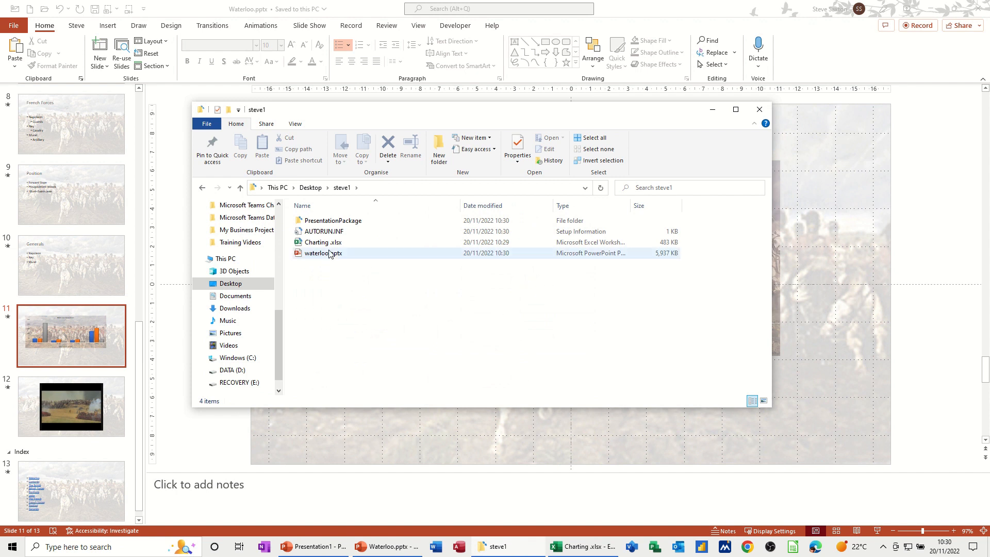
pyautogui.click(323, 241)
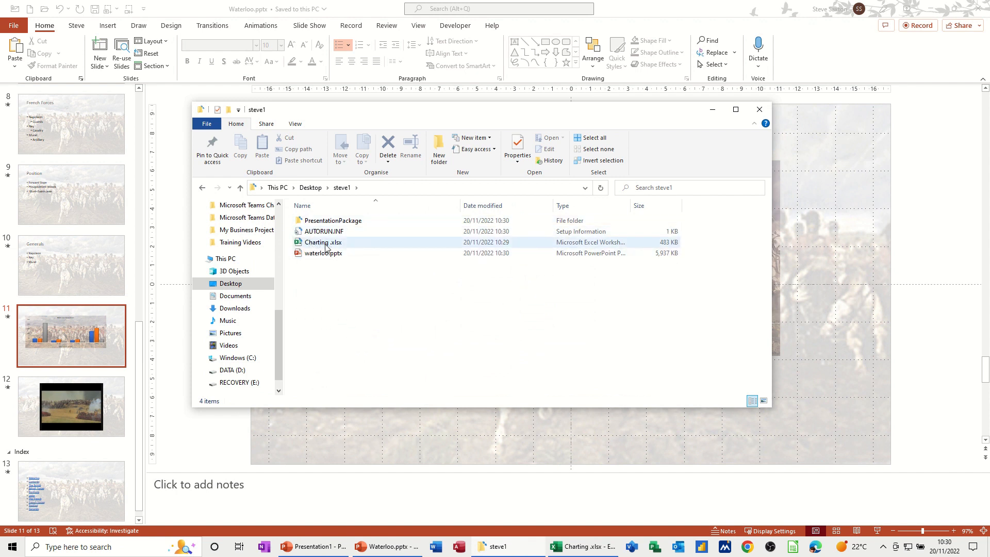
pyautogui.moveTo(322, 242)
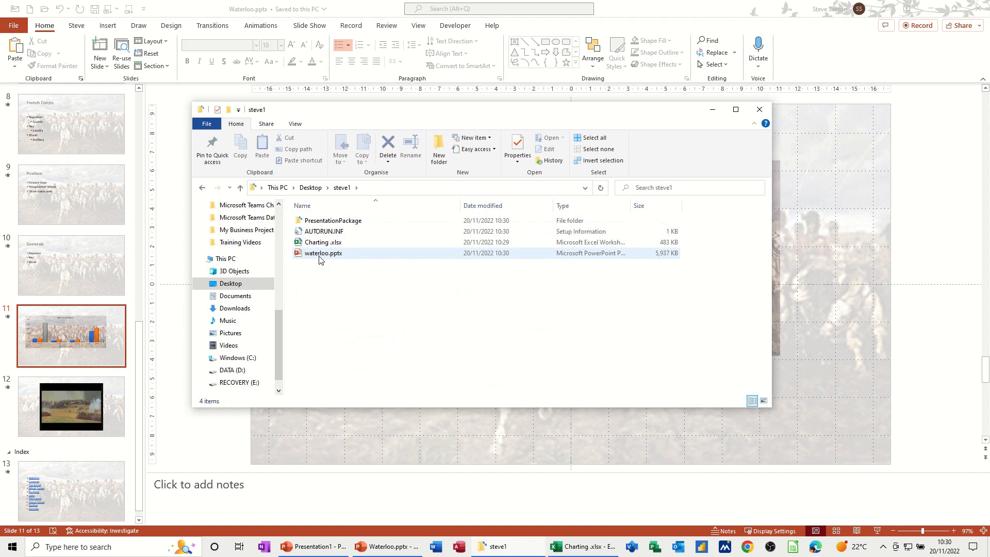
pyautogui.moveTo(323, 253)
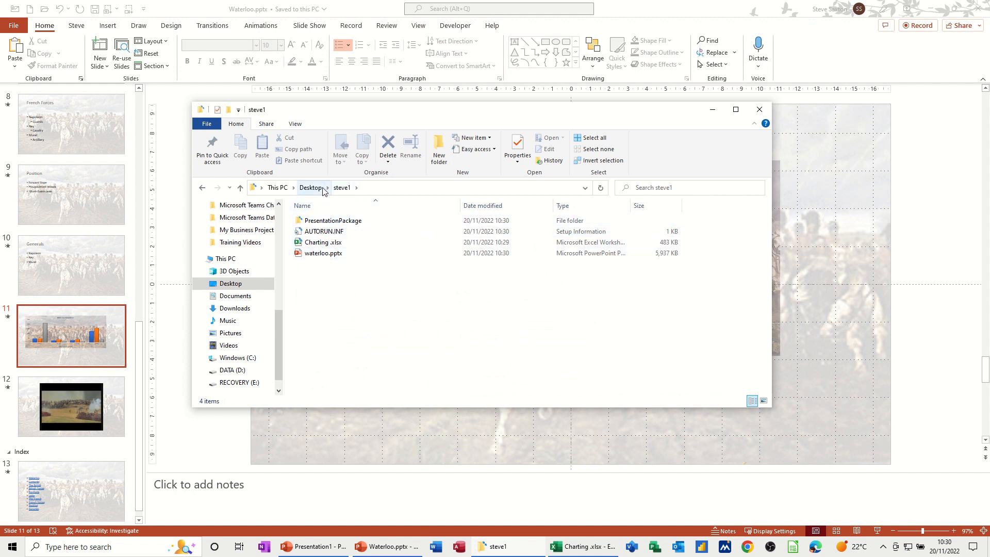
pyautogui.click(310, 187)
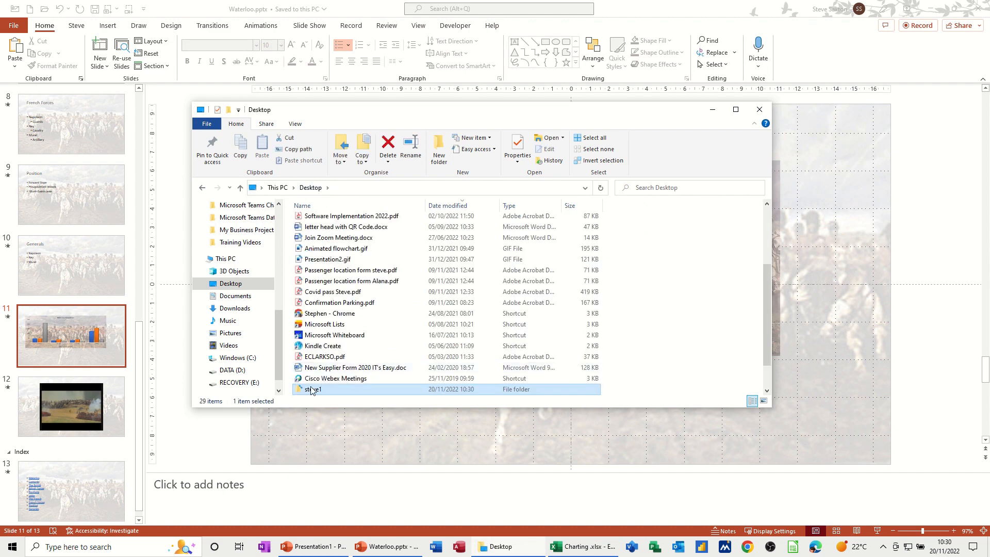
pyautogui.doubleClick(313, 389)
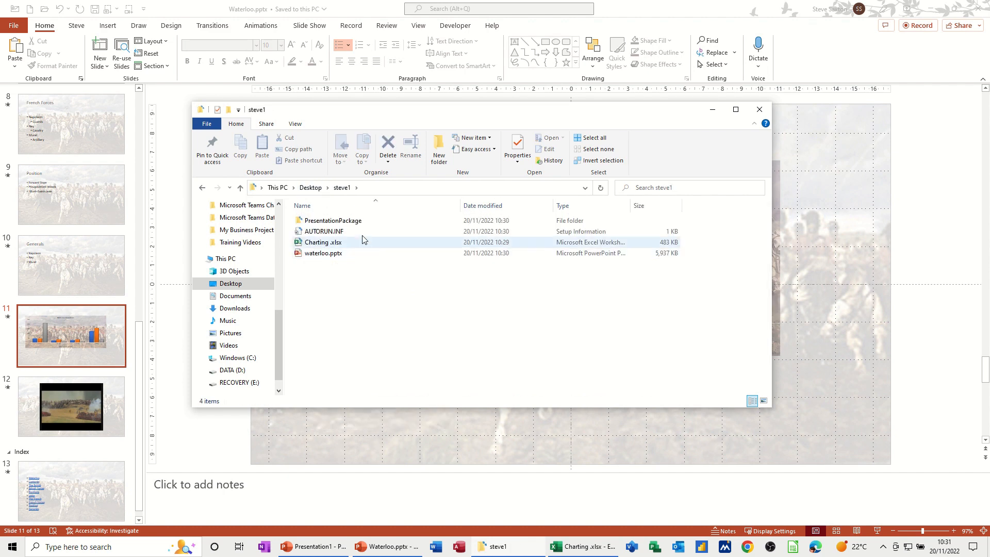
pyautogui.moveTo(323, 252)
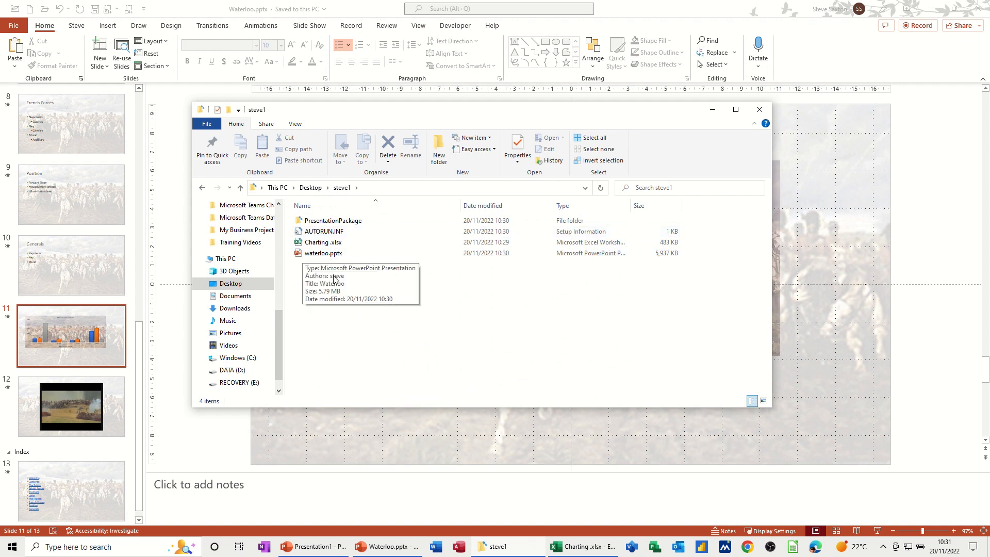
pyautogui.moveTo(341, 265)
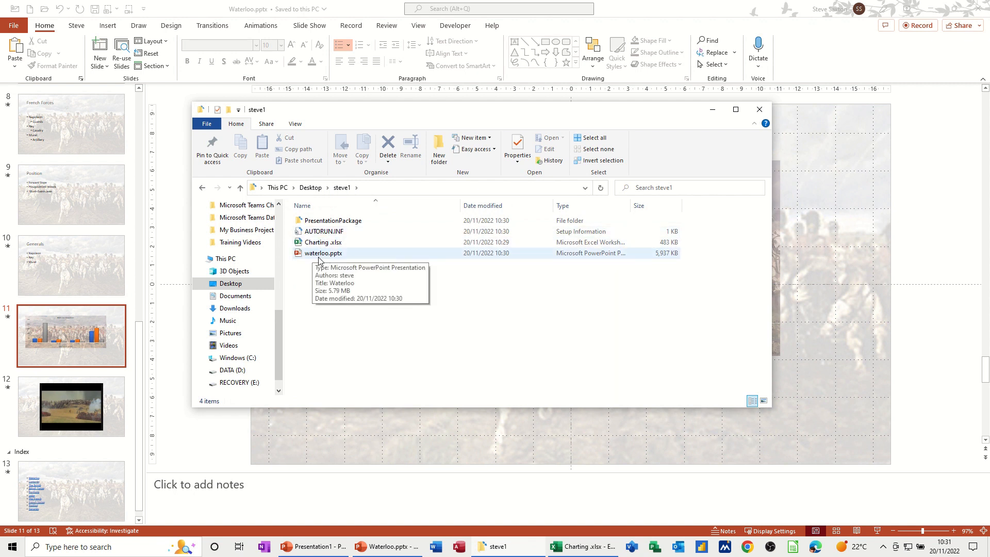
pyautogui.click(332, 220)
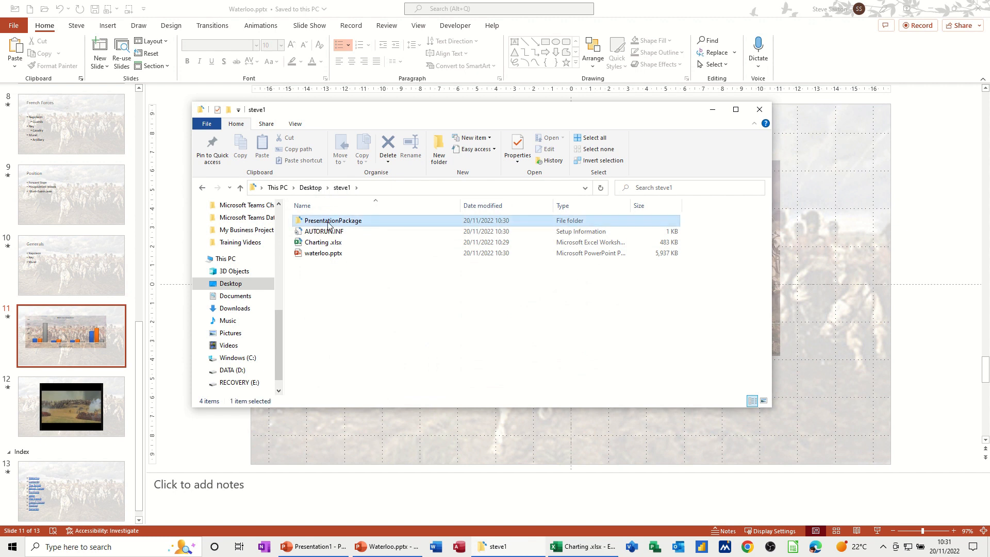
pyautogui.doubleClick(332, 220)
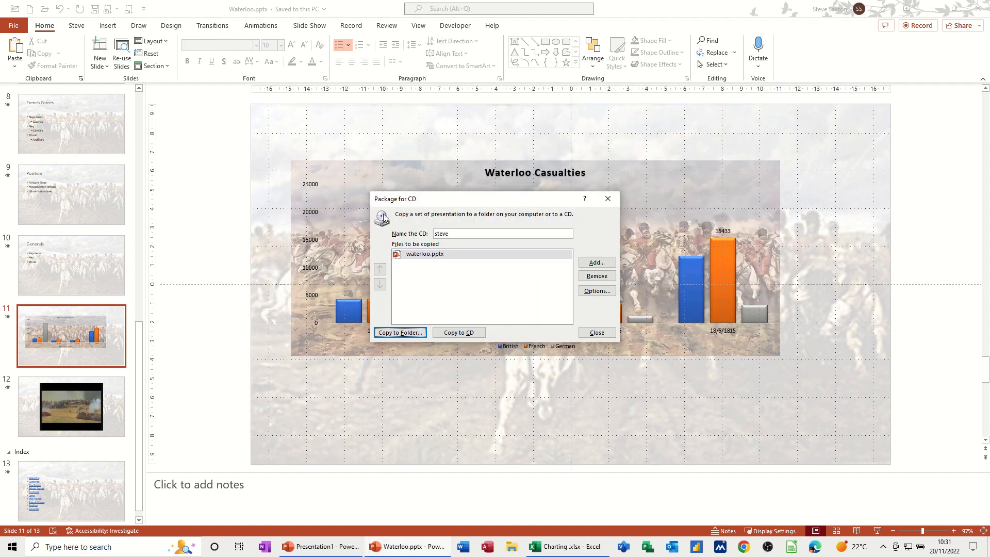
pyautogui.moveTo(595, 332)
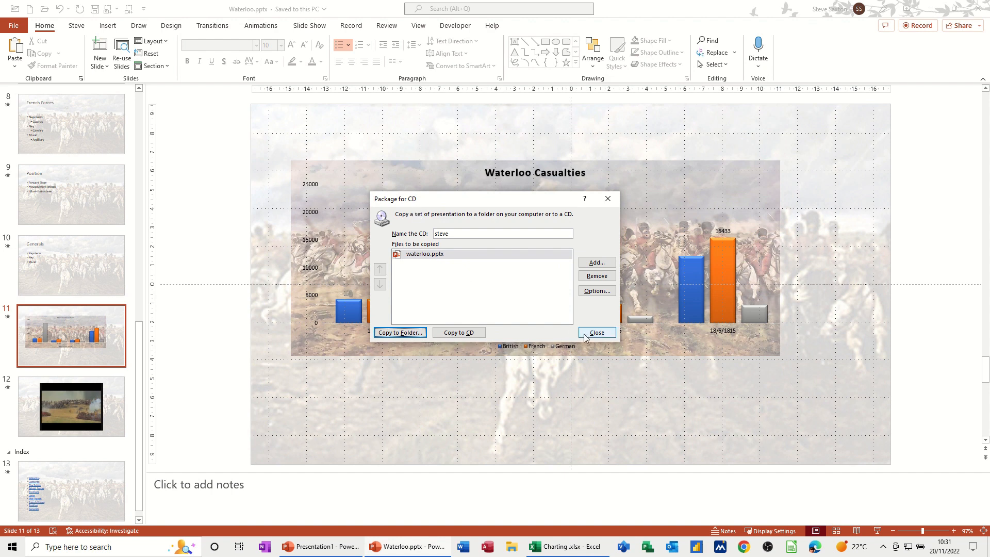
# Step: Close the Package for CD dialog to return to slide 12
pyautogui.click(595, 332)
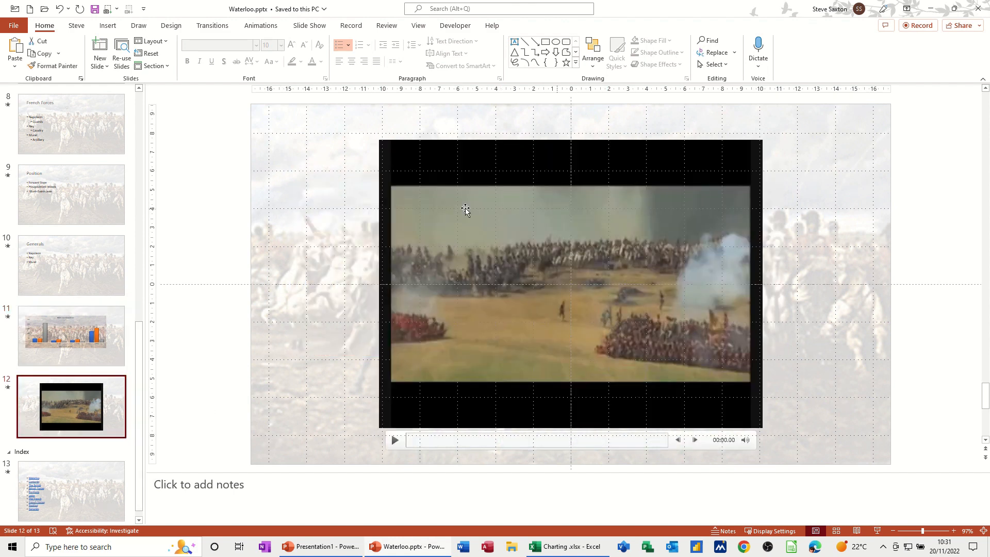
pyautogui.moveTo(544, 307)
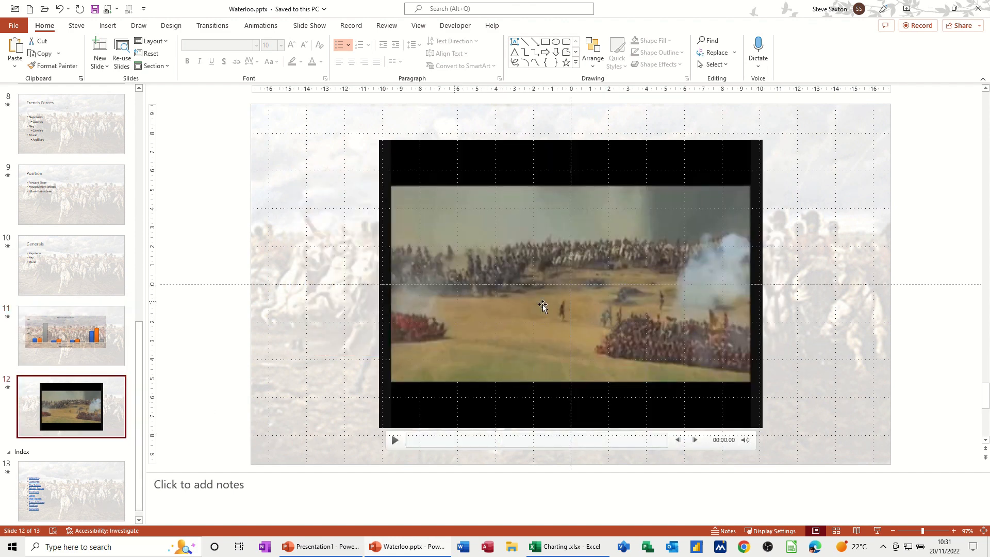
# Step: Select the battle video on slide 12 and start it playing
pyautogui.click(394, 440)
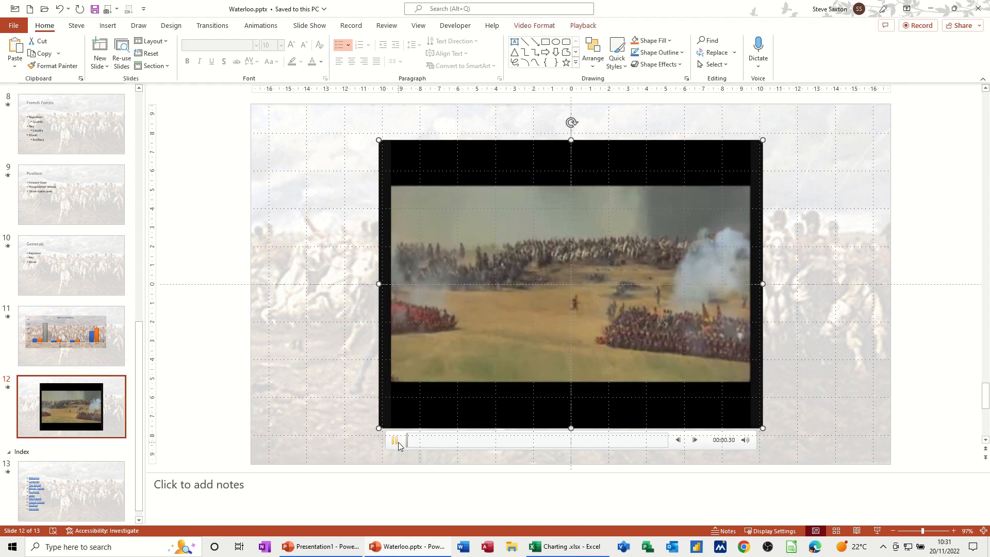
pyautogui.click(395, 440)
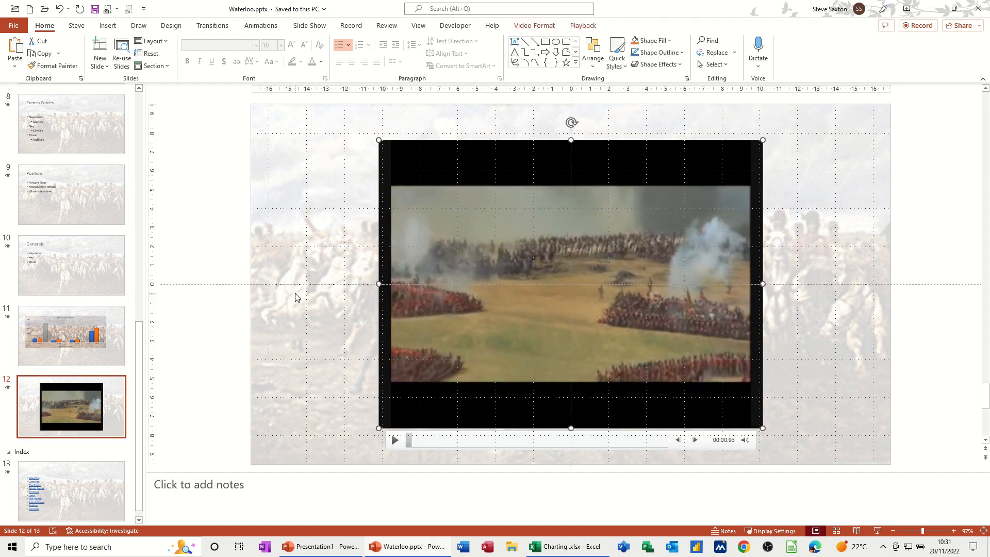